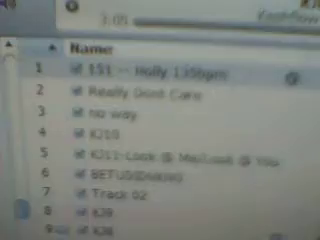
scroll(down, 3)
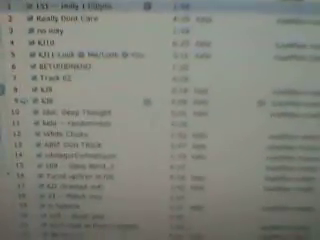
scroll(down, 3)
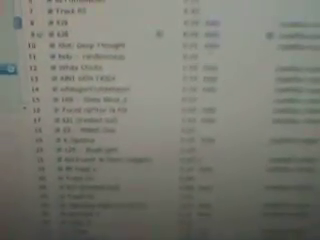
scroll(down, 3)
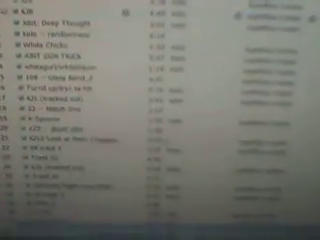
scroll(down, 3)
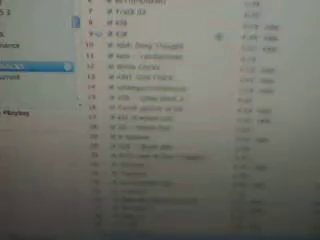
scroll(down, 3)
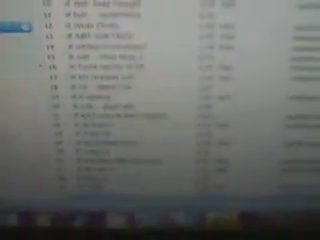